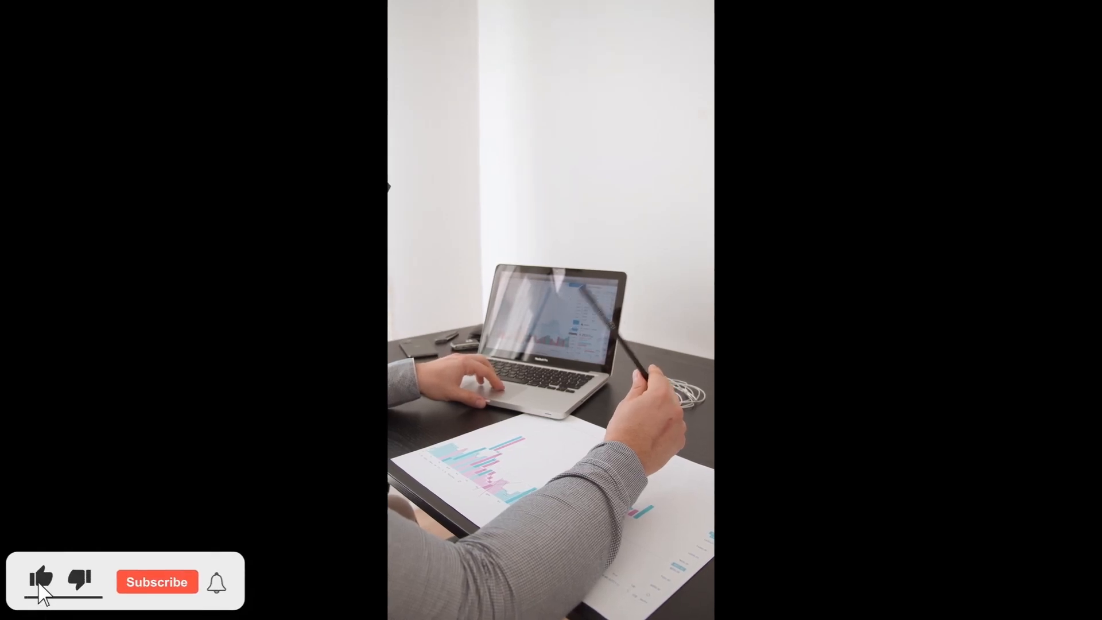
pyautogui.click(156, 581)
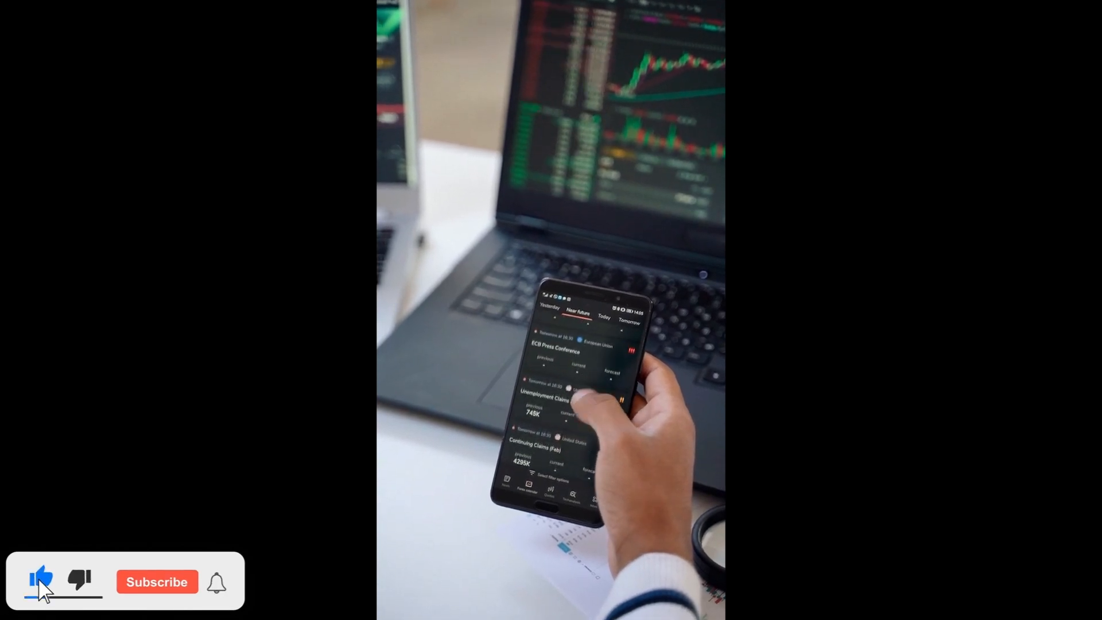
pyautogui.click(156, 580)
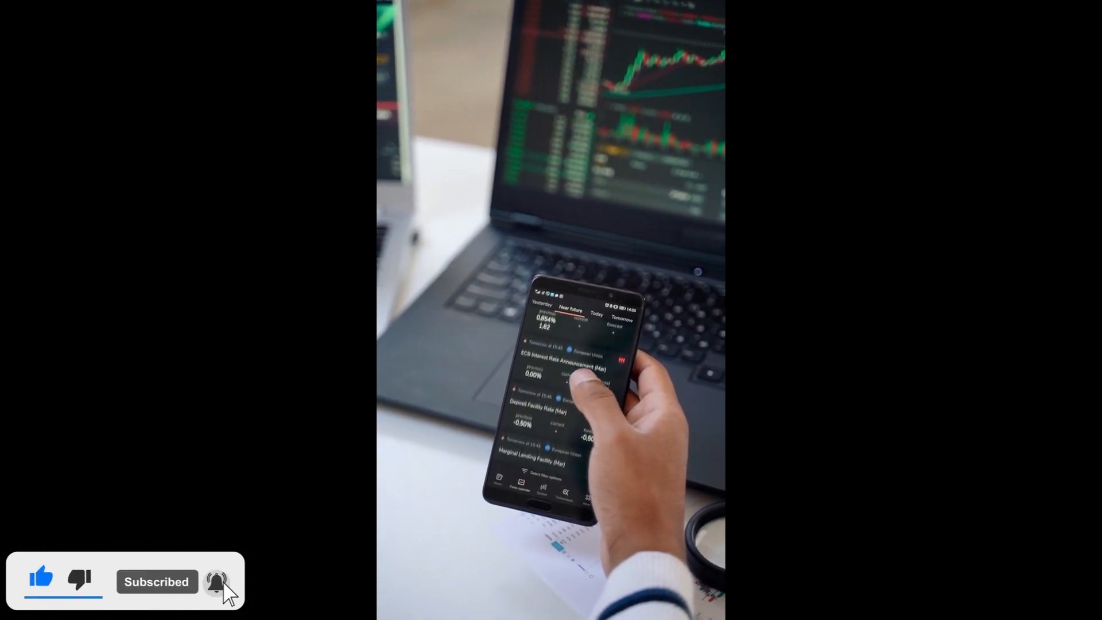